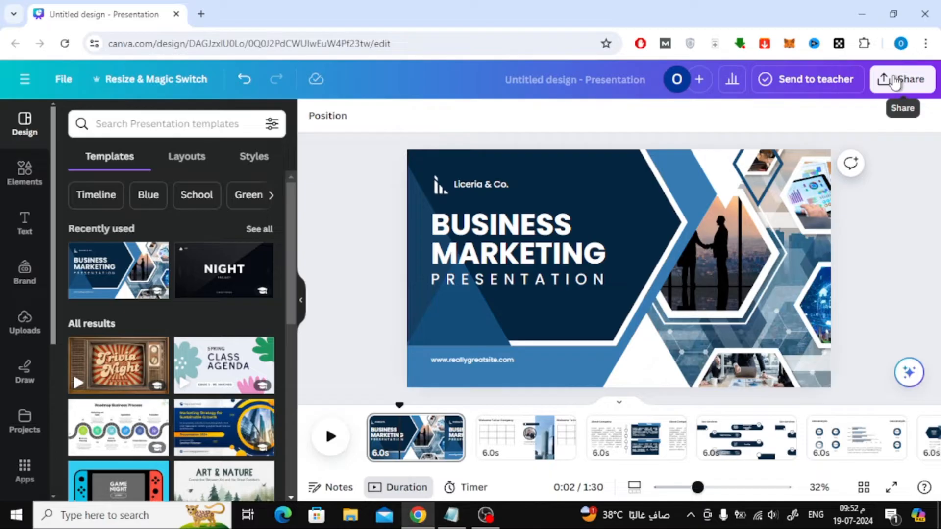
- Open the Business Marketing deck's share options and scroll to the full-screen presenting mode
{"action": "left_click", "coordinate": [903, 78]}
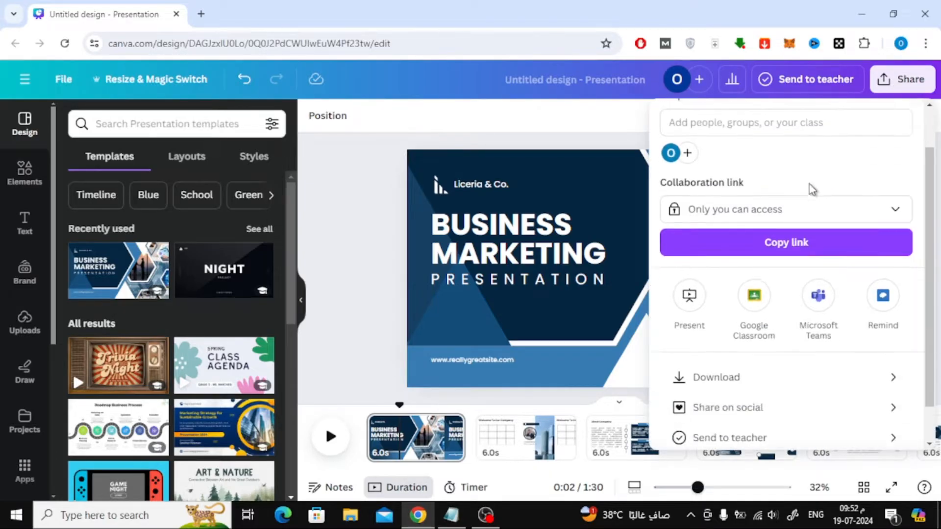
{"action": "scroll", "scroll_direction": "down", "scroll_amount": 3}
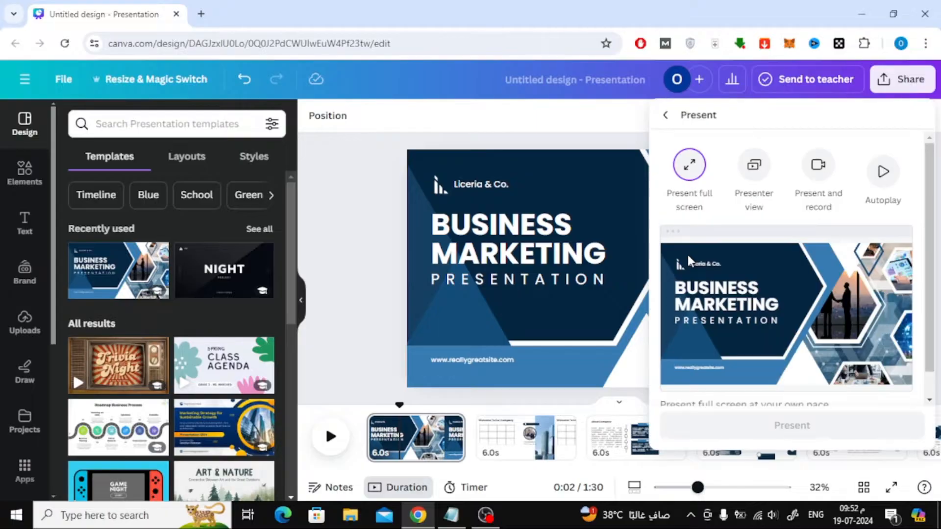
{"action": "mouse_move", "coordinate": [736, 232]}
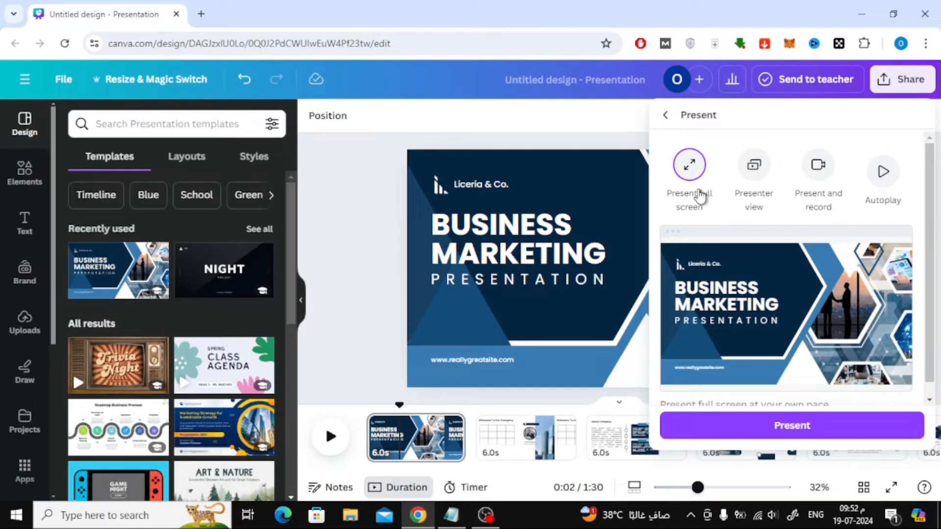
{"action": "mouse_move", "coordinate": [713, 213]}
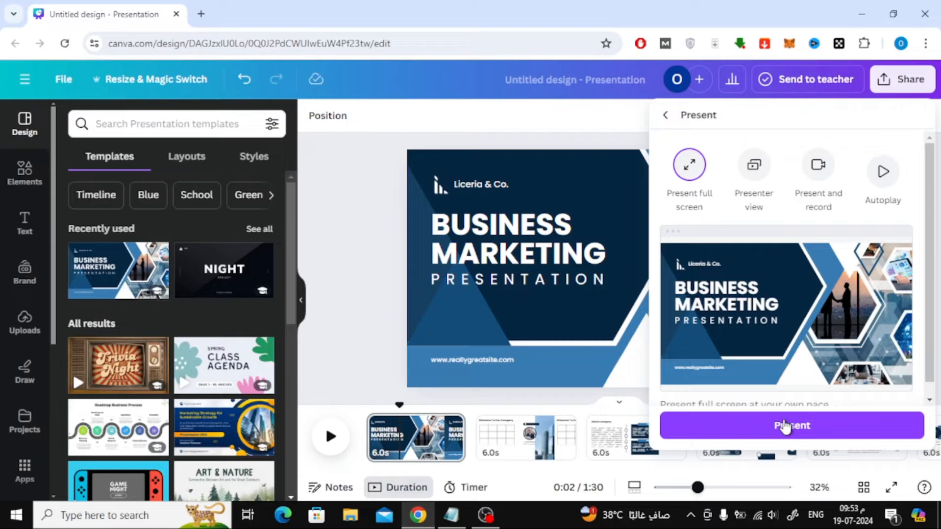
{"action": "mouse_move", "coordinate": [842, 433]}
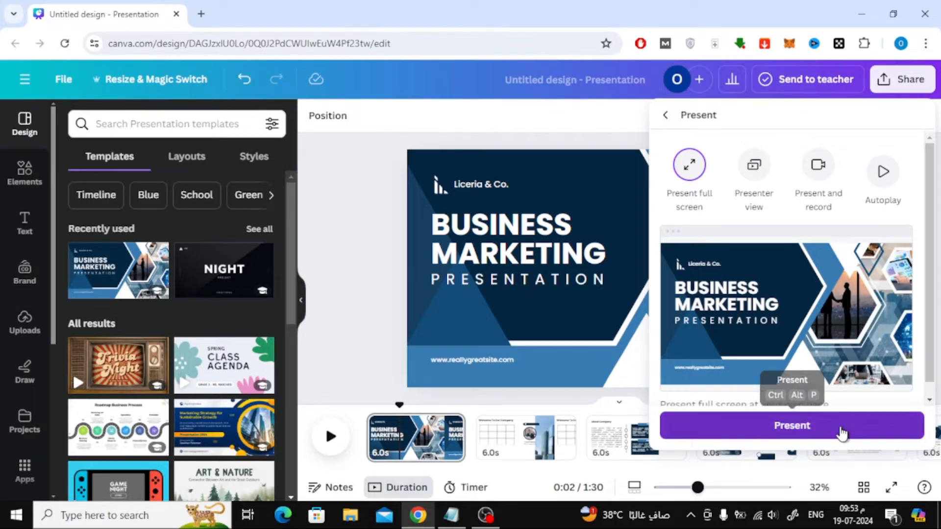
- Start presenting the Business Marketing deck full screen from slide 1 of 15
{"action": "left_click", "coordinate": [790, 425]}
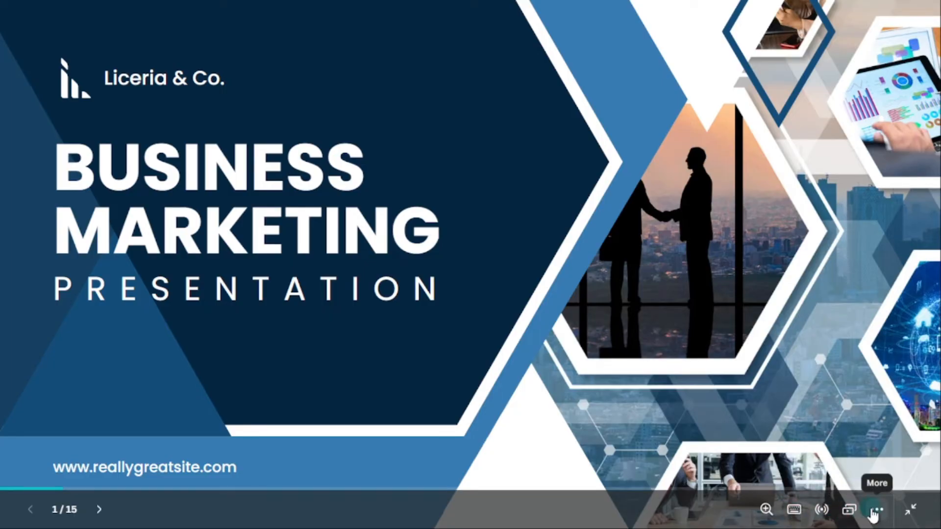
- Run autoplay until slide 2 of 15, then pause autoplay there
{"action": "left_click", "coordinate": [876, 510]}
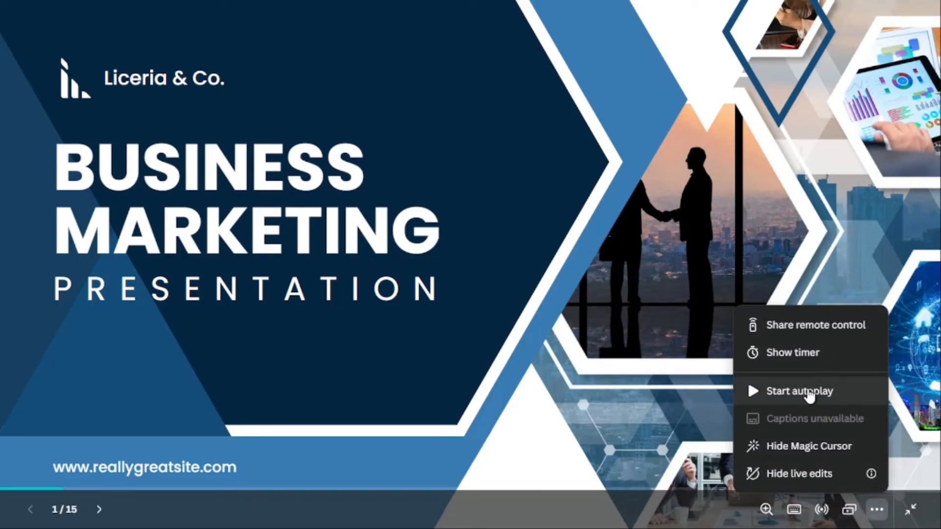
{"action": "left_click", "coordinate": [799, 390]}
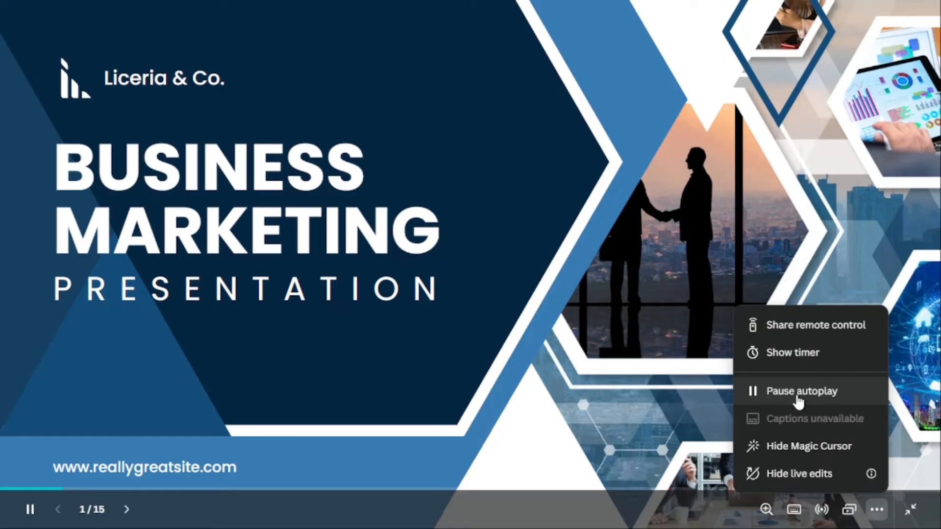
{"action": "mouse_move", "coordinate": [861, 401]}
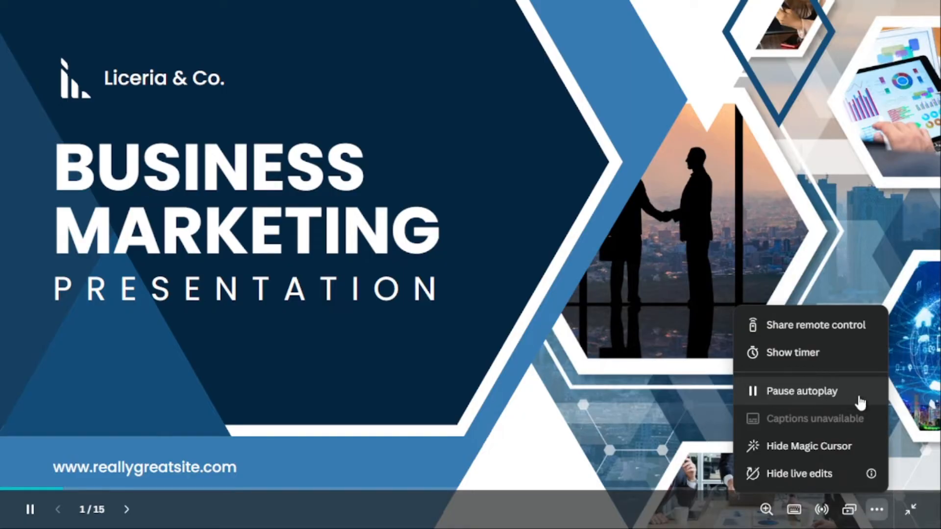
{"action": "left_click", "coordinate": [127, 510]}
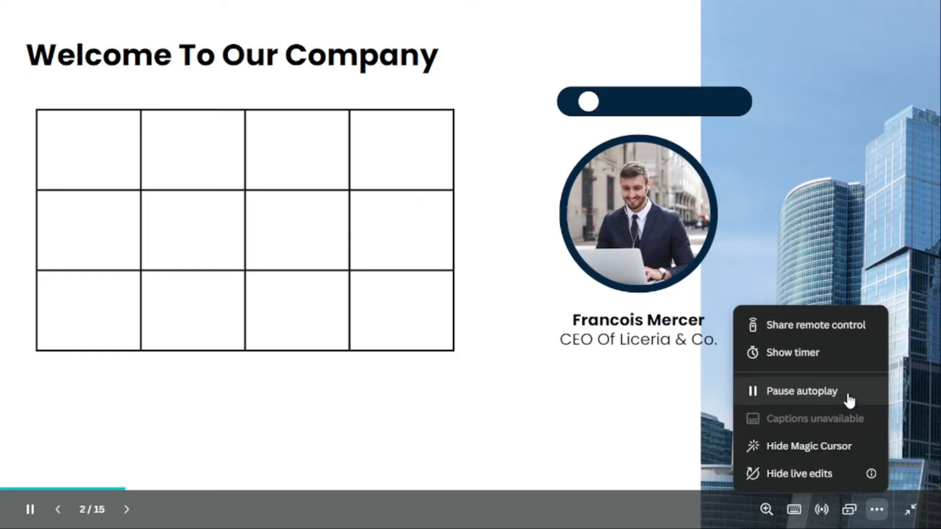
{"action": "left_click", "coordinate": [801, 390]}
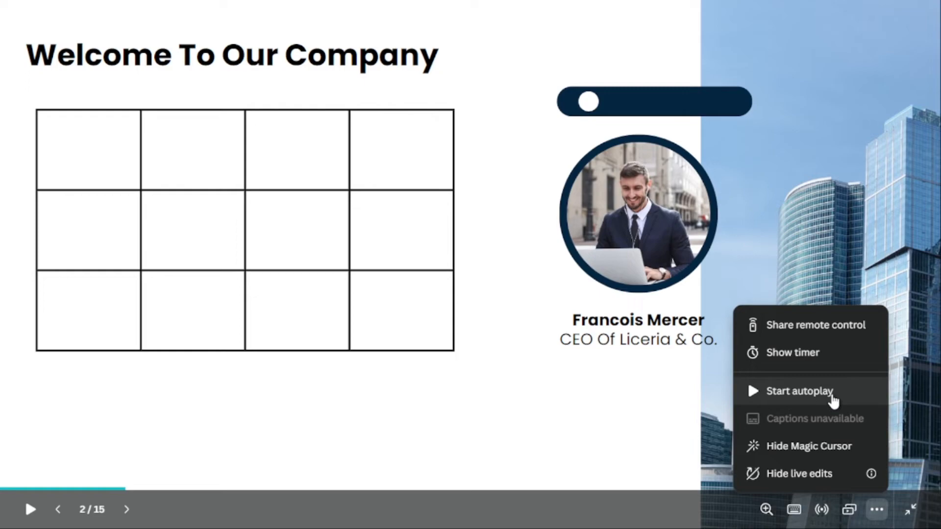
{"action": "mouse_move", "coordinate": [843, 456]}
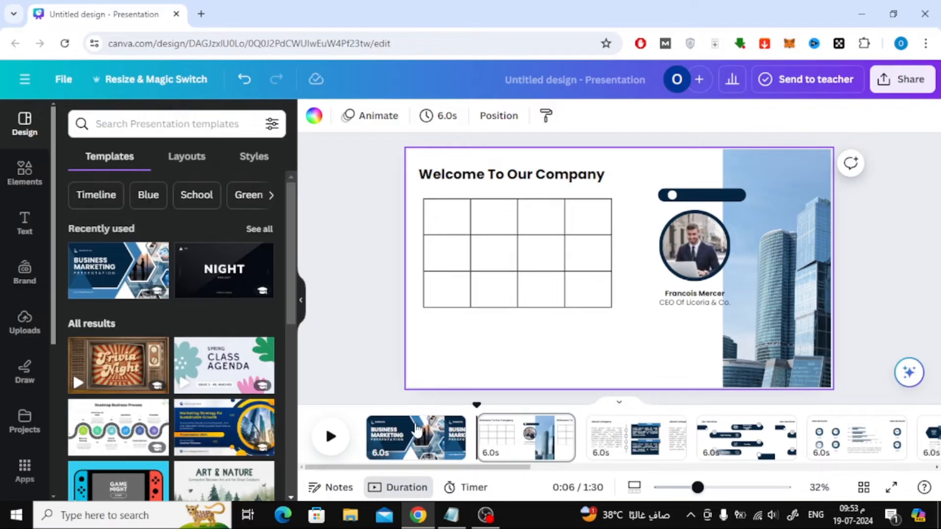
- Return to slide 1 and select the Business Marketing title text
{"action": "left_click", "coordinate": [415, 437]}
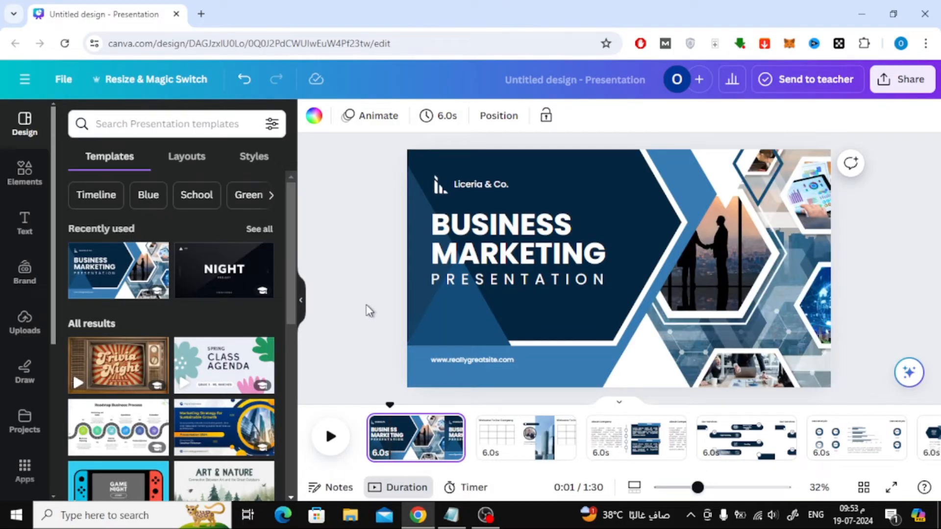
{"action": "mouse_move", "coordinate": [370, 309]}
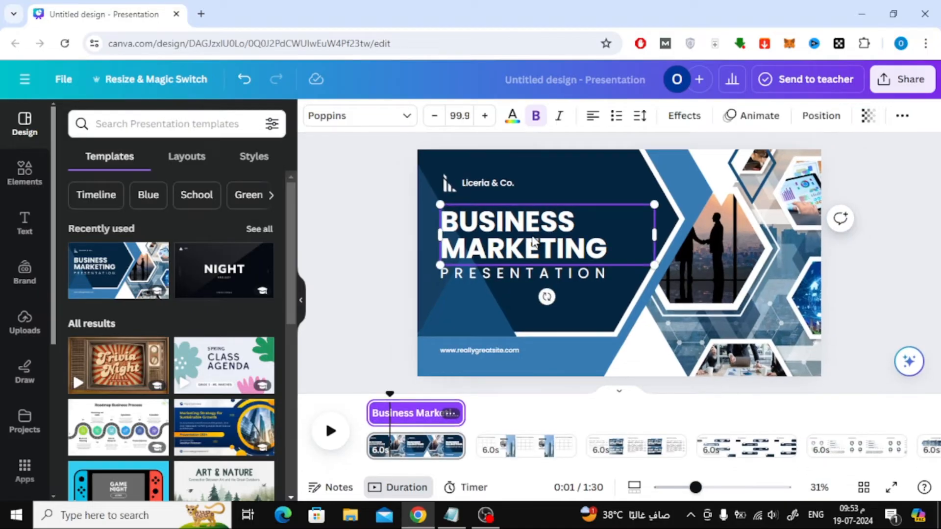
{"action": "left_click", "coordinate": [545, 236]}
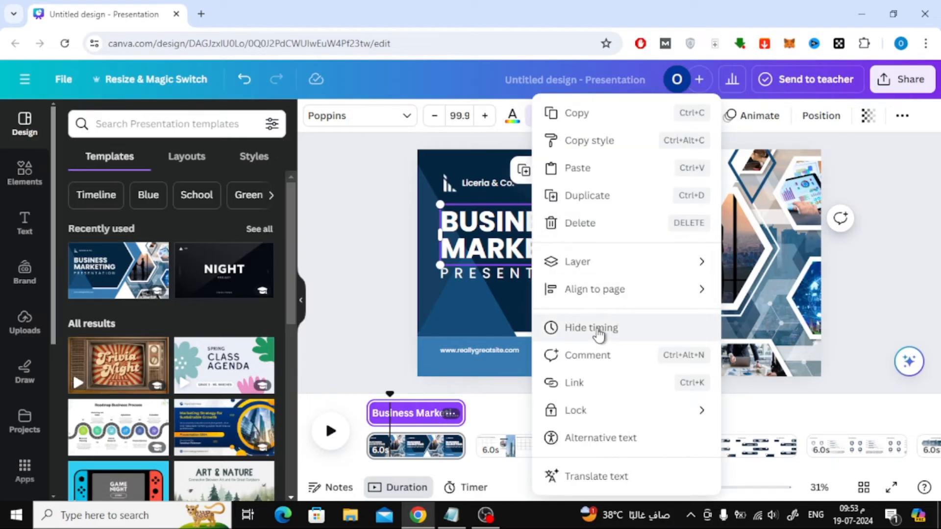
{"action": "mouse_move", "coordinate": [633, 335]}
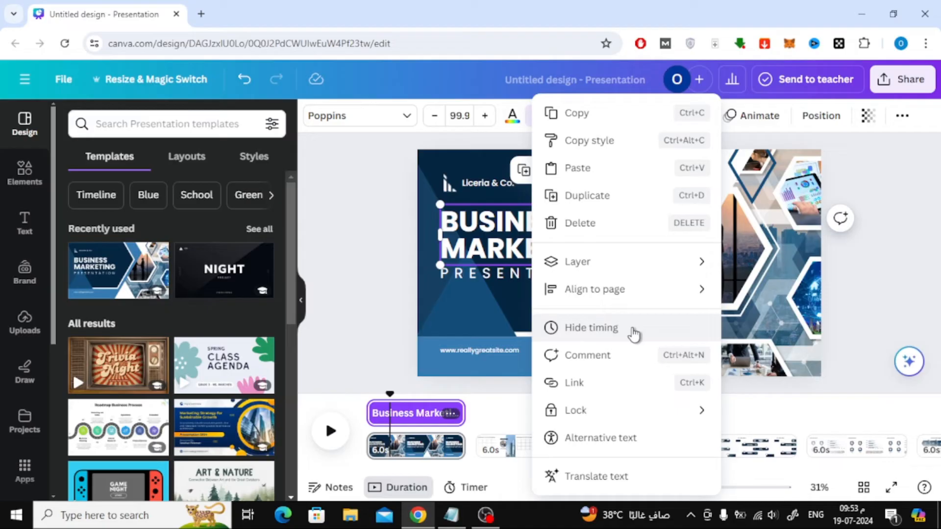
{"action": "mouse_move", "coordinate": [669, 334]}
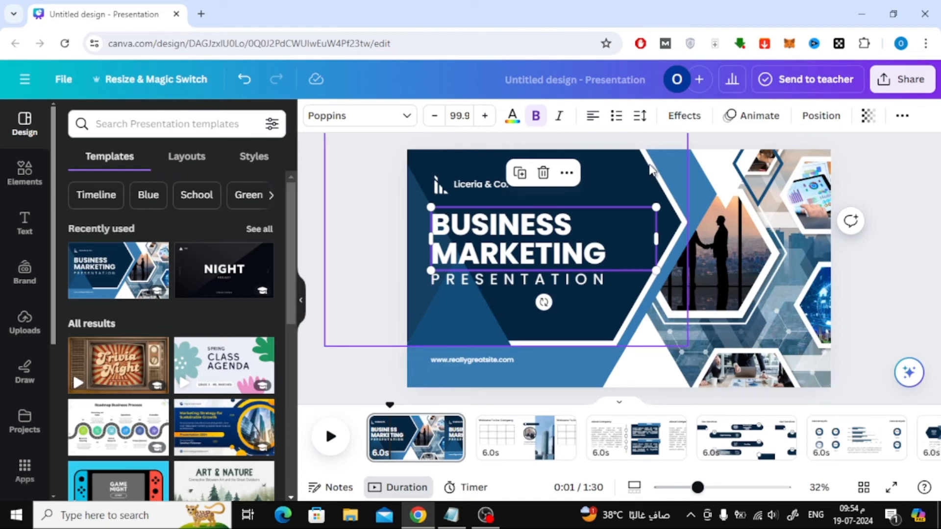
- Apply the Basic Pop animation to the selected title
{"action": "left_click", "coordinate": [758, 115]}
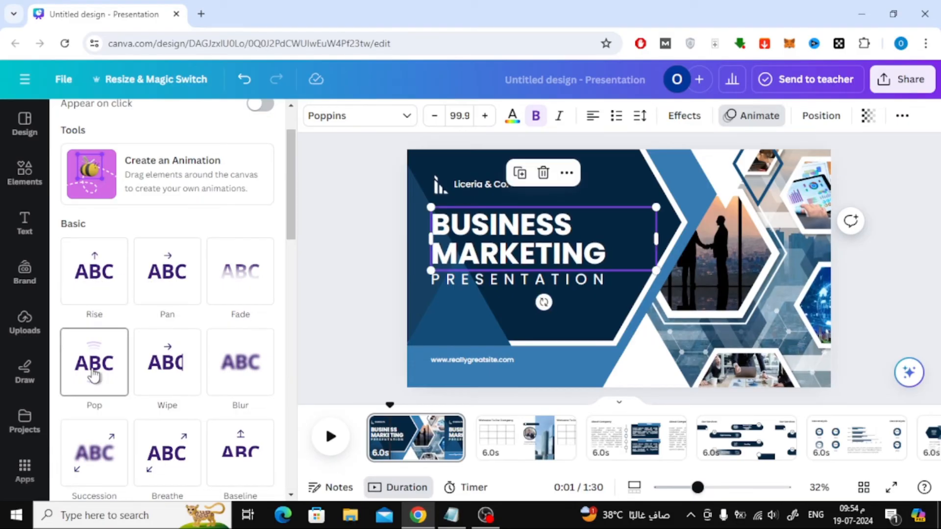
{"action": "left_click", "coordinate": [94, 362]}
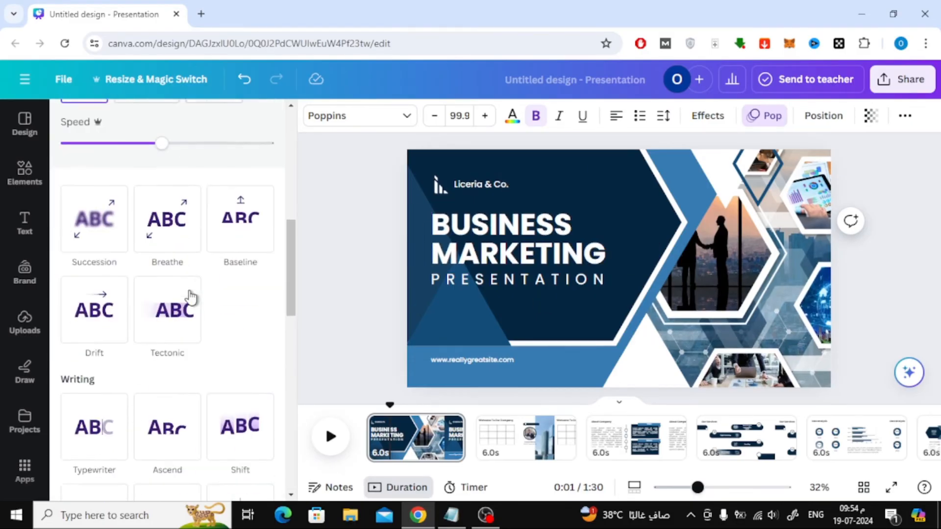